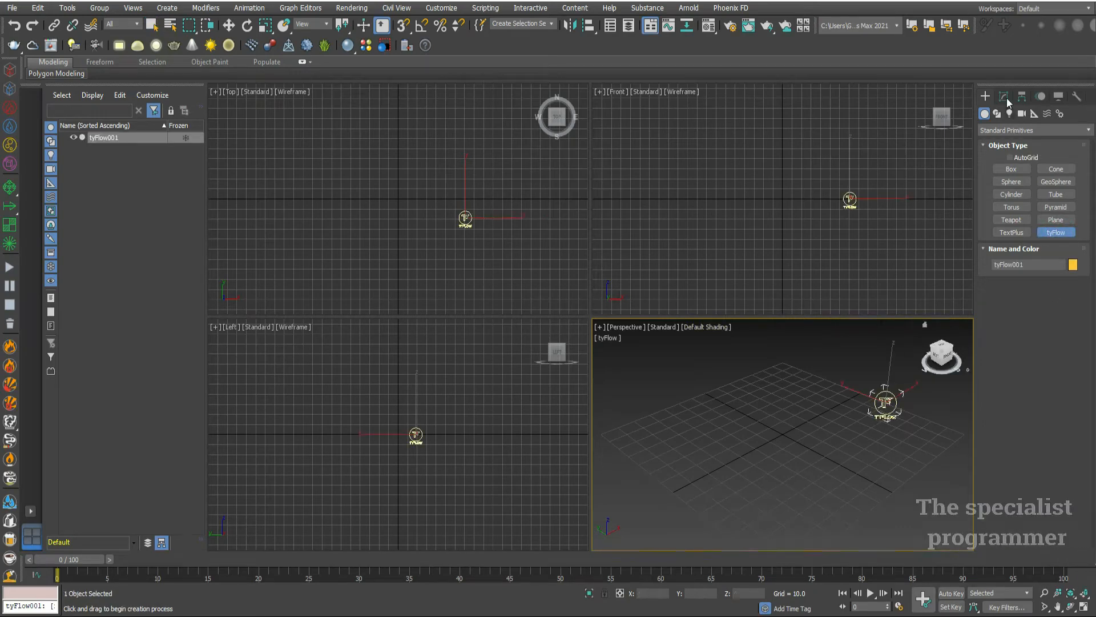
Show tyFlow001's settings in the Modify panel and open the tyFlow flow editor.
{"action": "left_click", "coordinate": [1003, 96]}
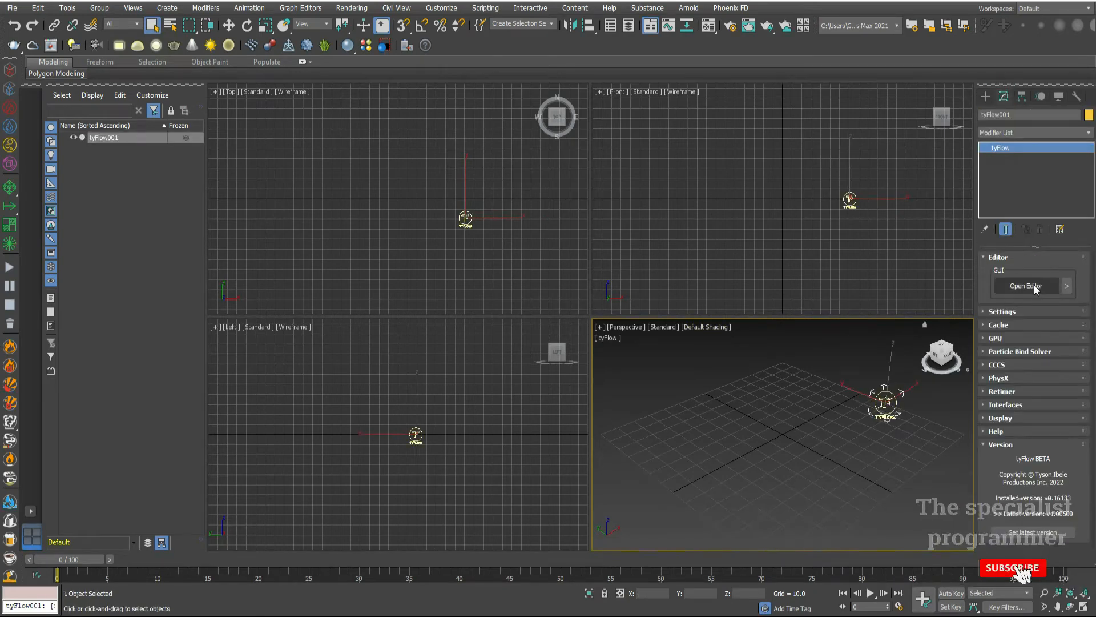
{"action": "left_click", "coordinate": [1026, 285]}
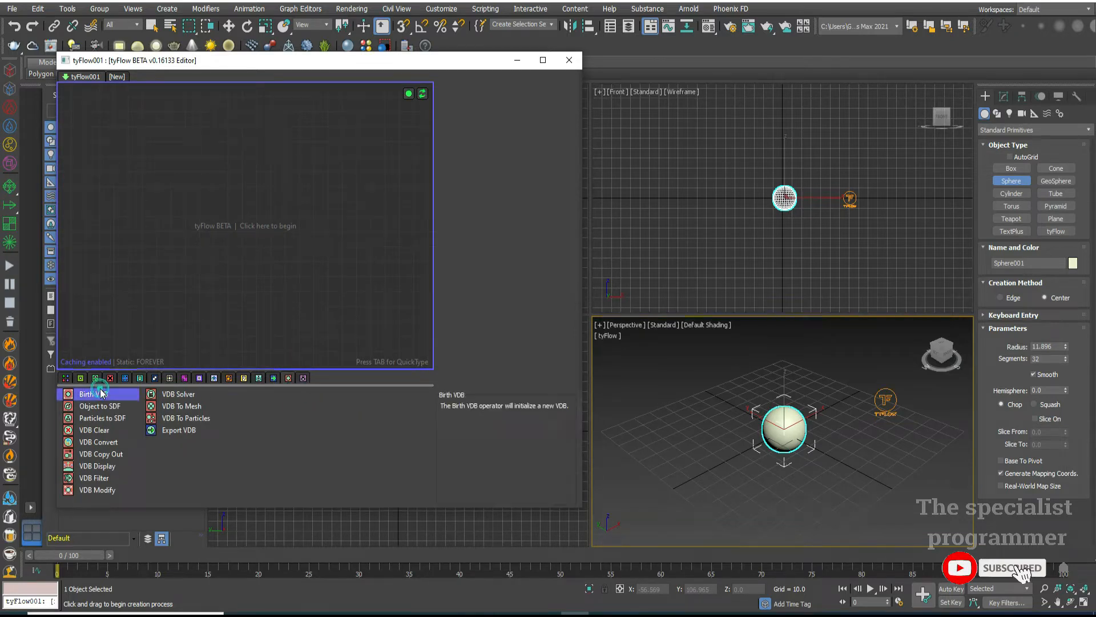
Start a new Birth VDB event and pick Sphere001 as the Object to SDF source.
{"action": "left_click", "coordinate": [91, 393]}
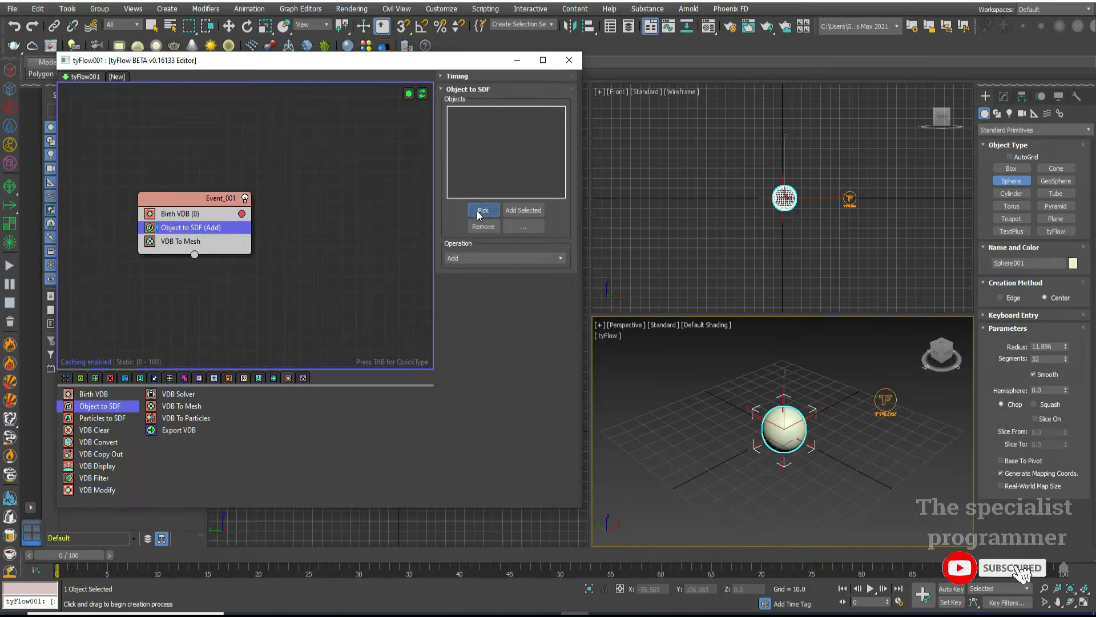
{"action": "left_click", "coordinate": [483, 210]}
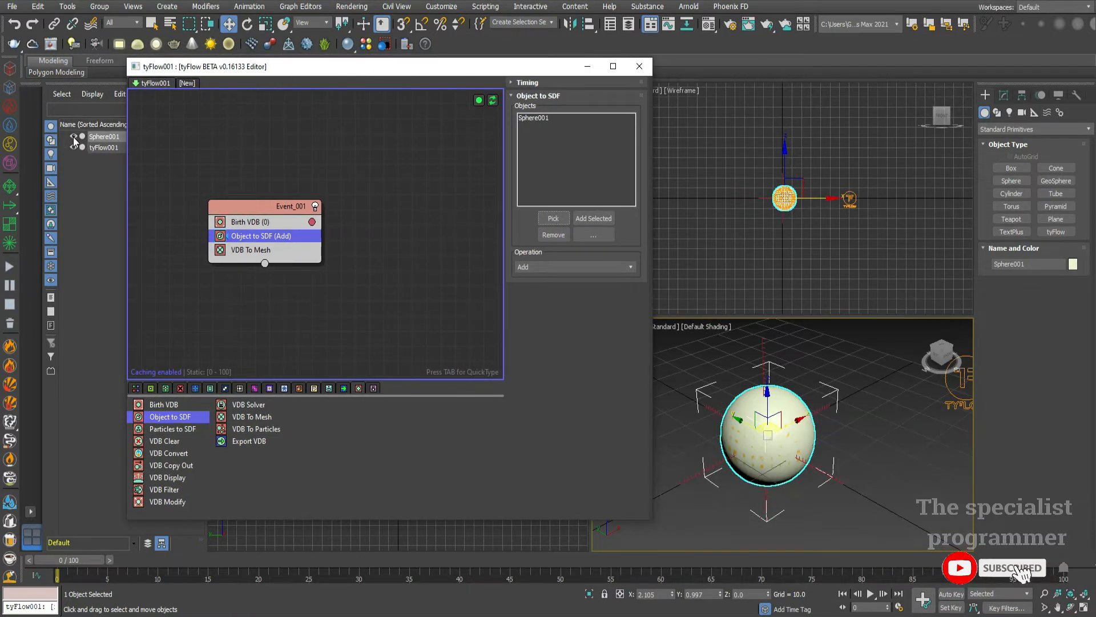
Hide Sphere001, add VDB Modify with Noise 3D input vectors, and add VDB Solver.
{"action": "left_click", "coordinate": [105, 136]}
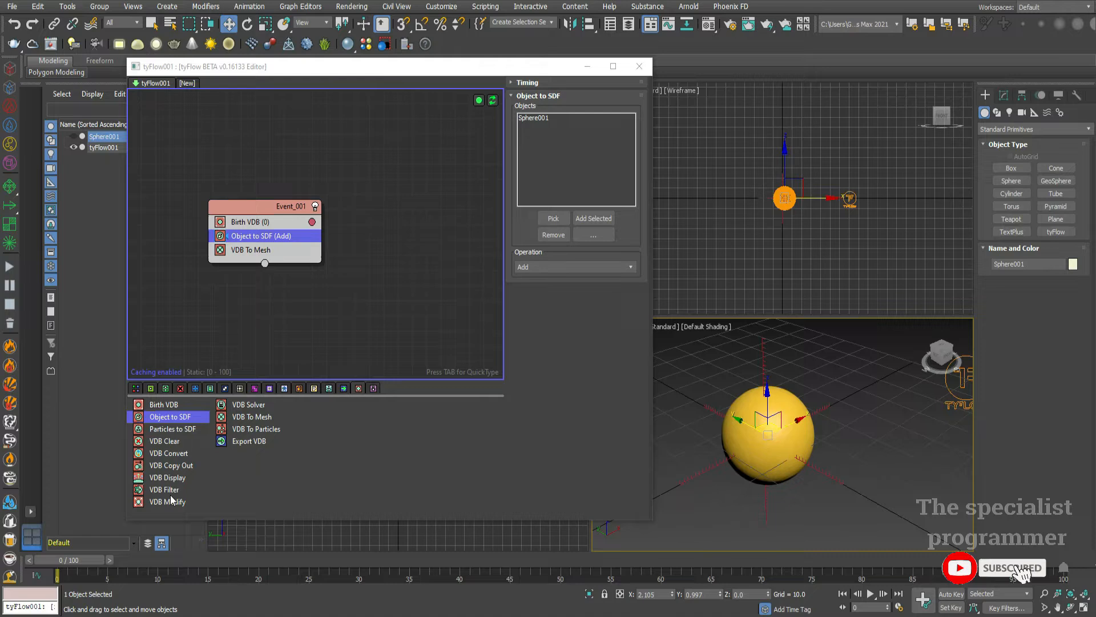
{"action": "left_click", "coordinate": [167, 501]}
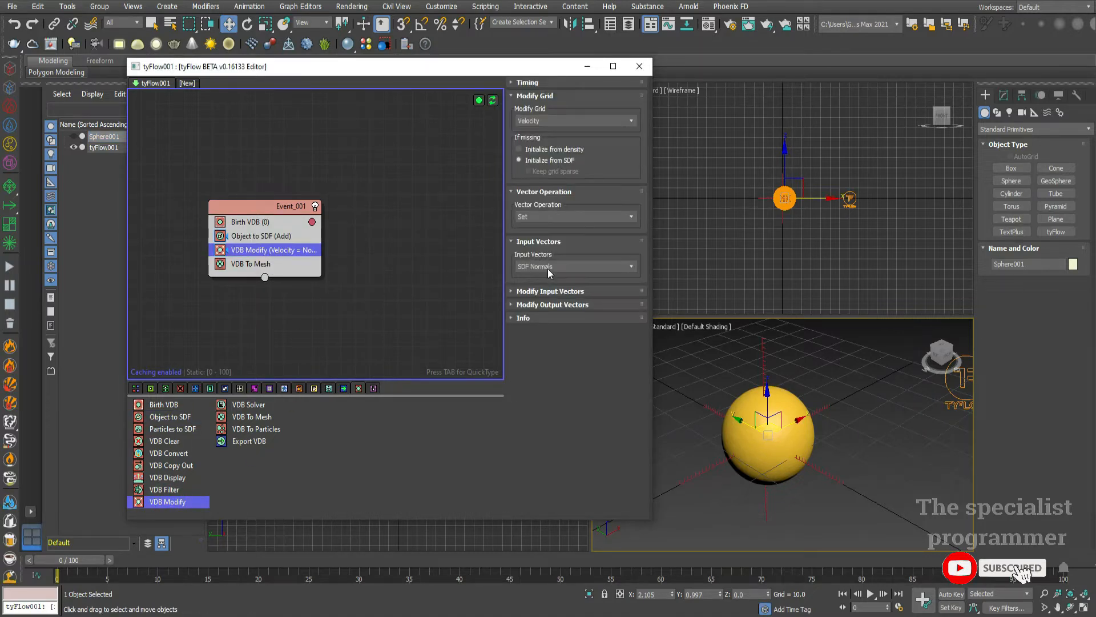
{"action": "left_click", "coordinate": [575, 266]}
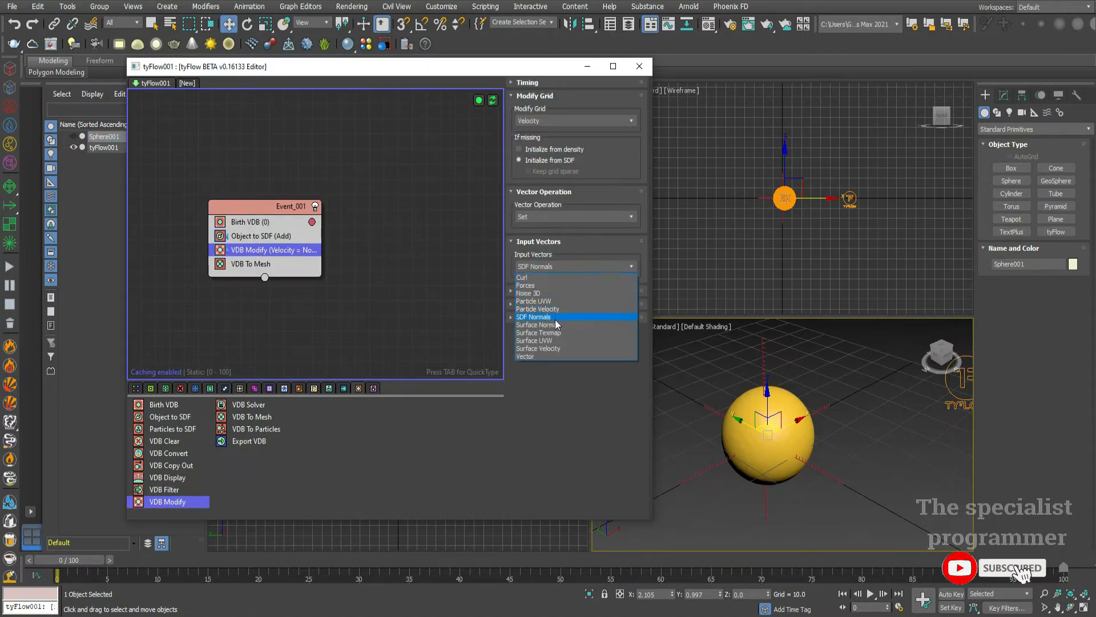
{"action": "left_click", "coordinate": [529, 293]}
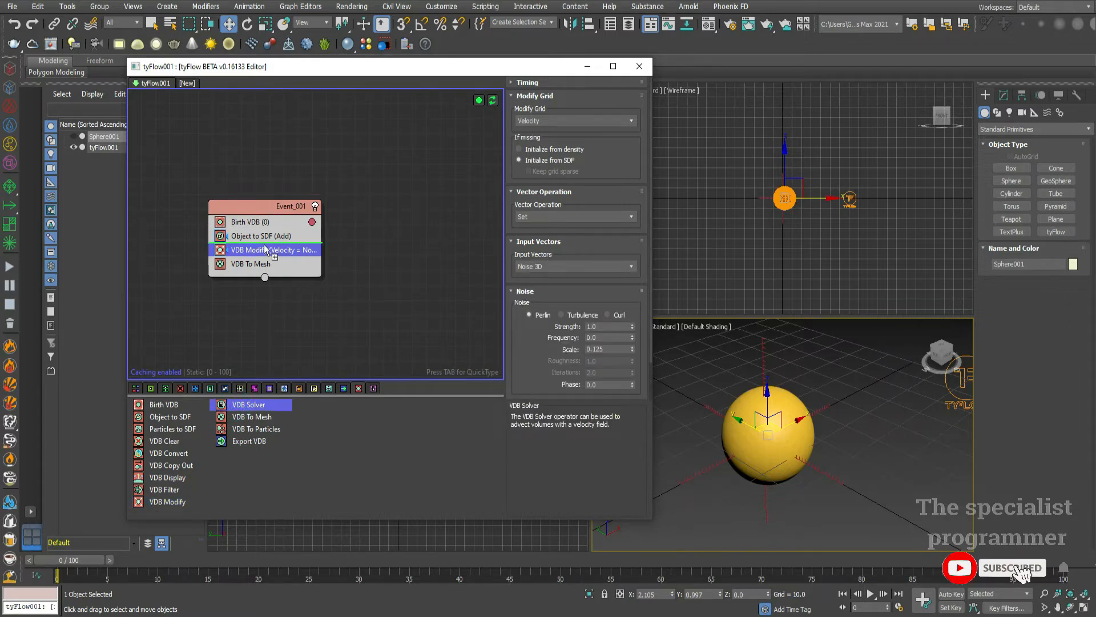
{"action": "left_click", "coordinate": [249, 249]}
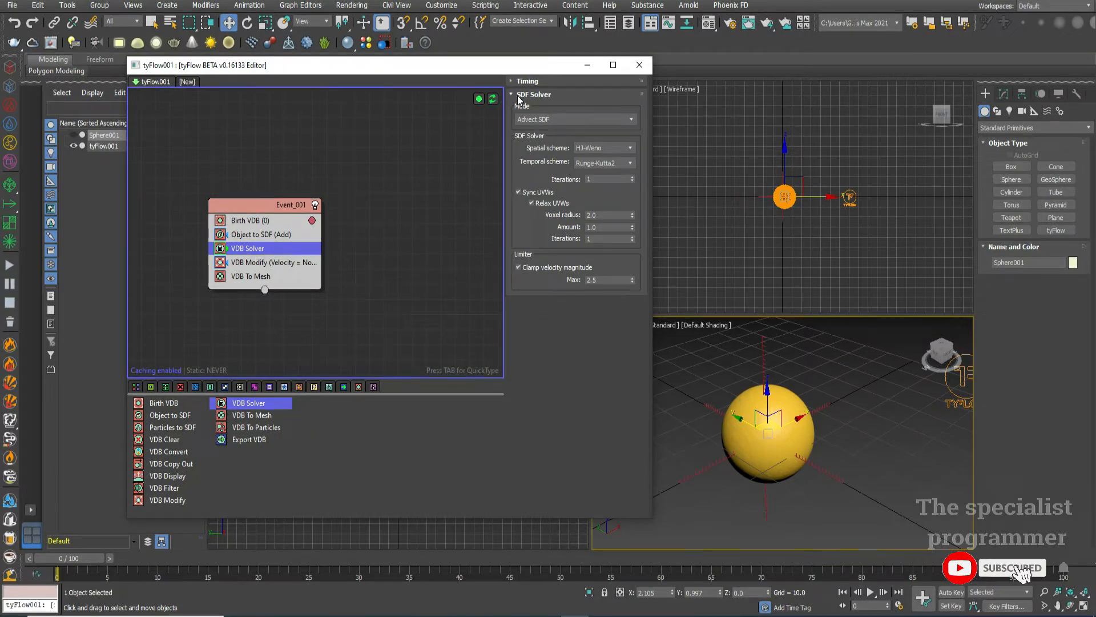
Set VDB Solver timing to Continuous, then select the VDB Modify operator.
{"action": "left_click", "coordinate": [574, 95]}
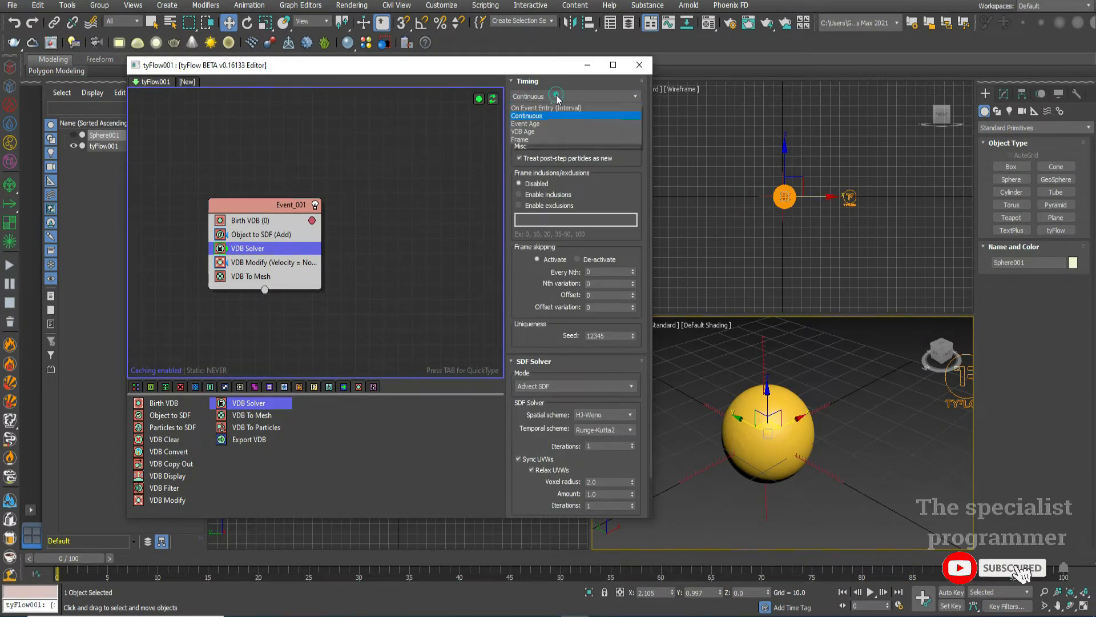
{"action": "left_click", "coordinate": [526, 116]}
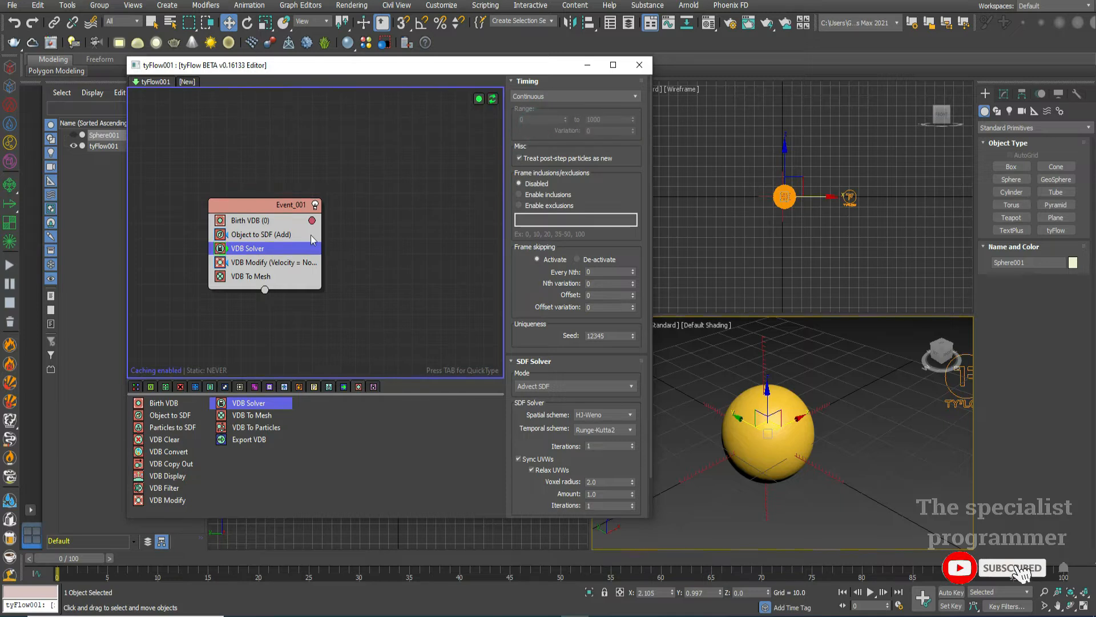
{"action": "left_click", "coordinate": [273, 262]}
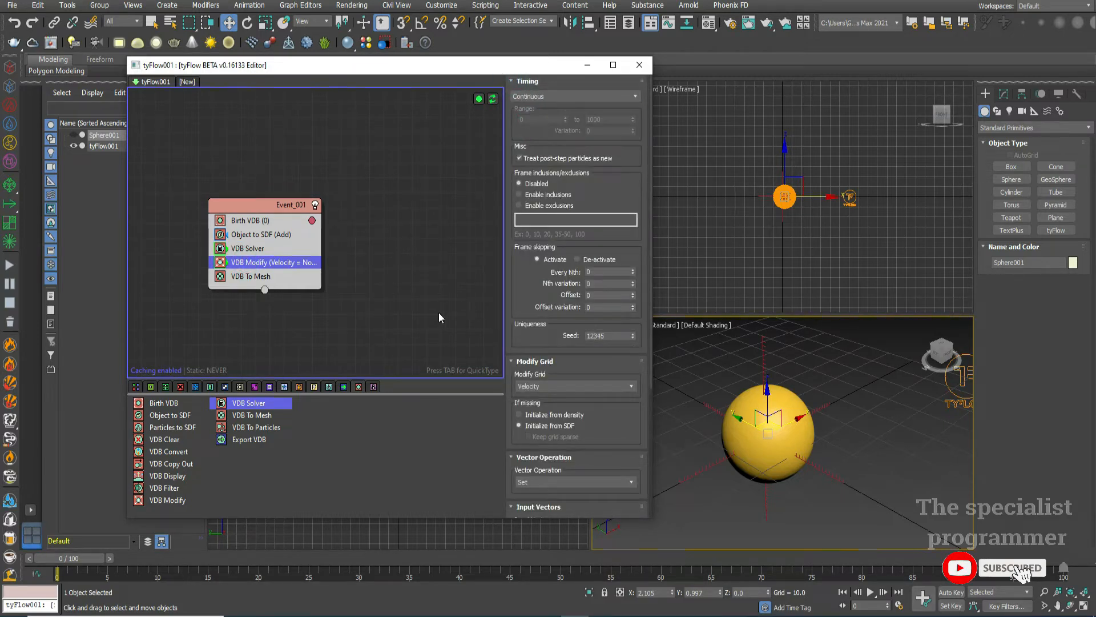
{"action": "left_click", "coordinate": [249, 219]}
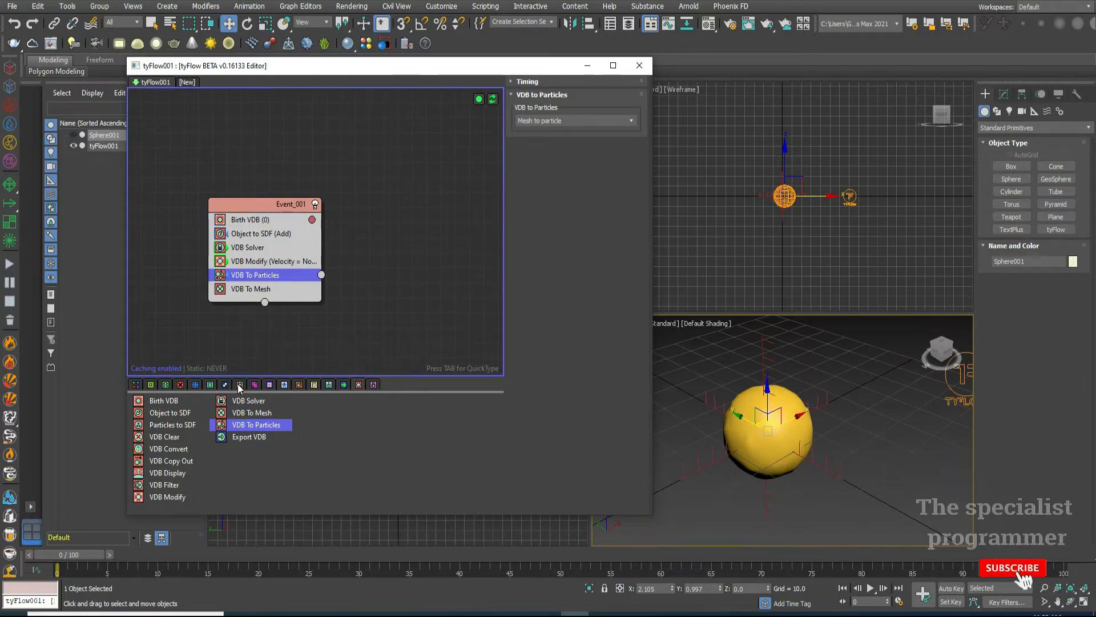
Add VDB To Particles and VDB Clear, and confirm a red Display colour for Event_002.
{"action": "left_click", "coordinate": [239, 384]}
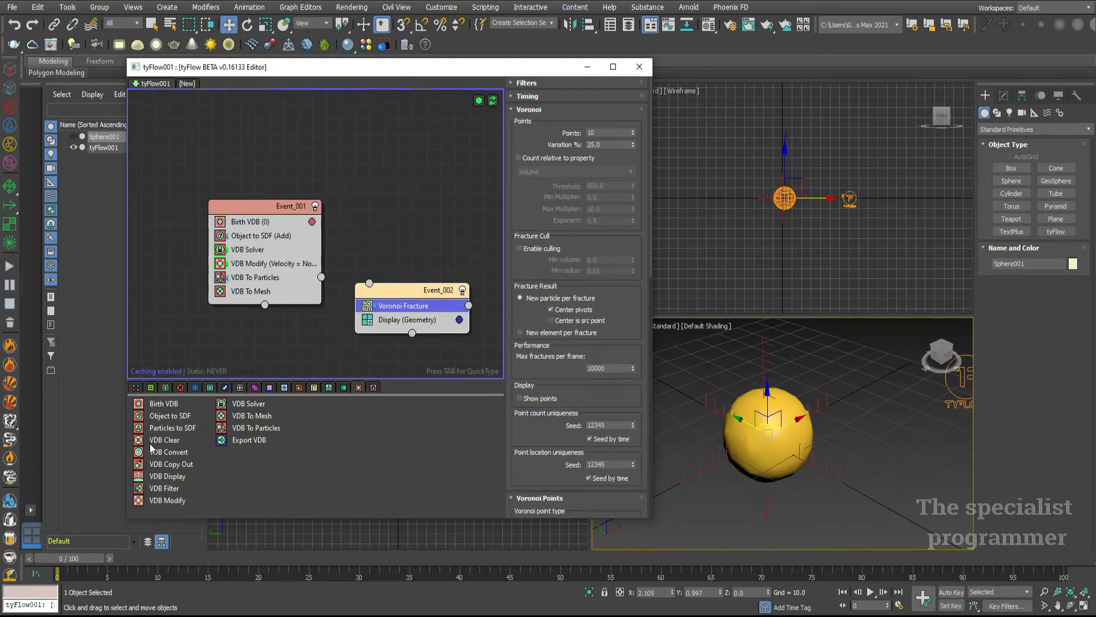
{"action": "left_click", "coordinate": [165, 440]}
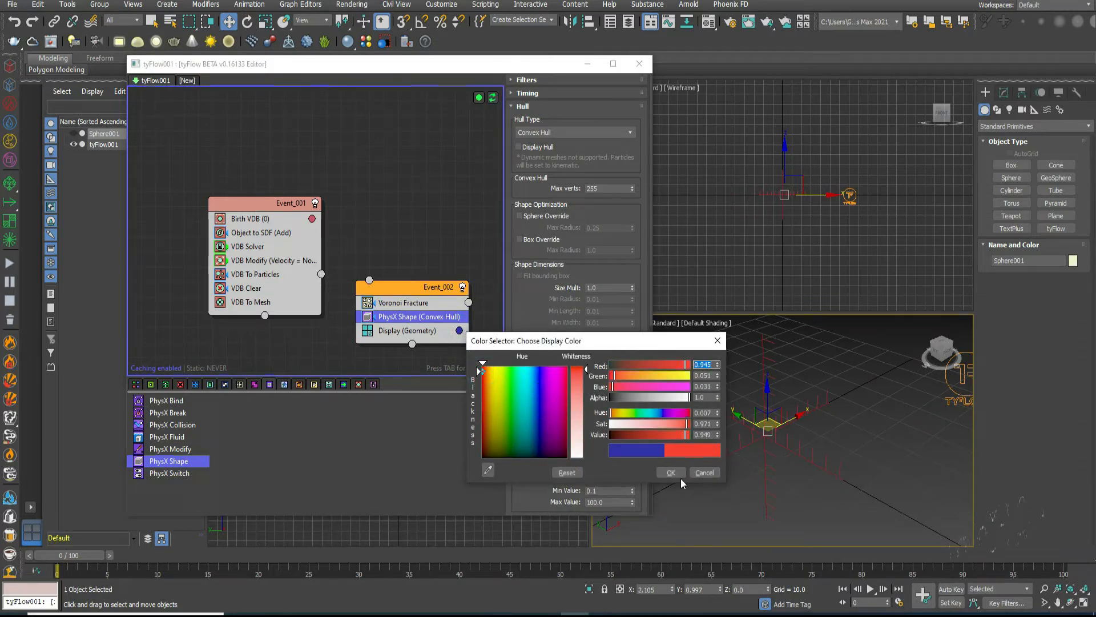
{"action": "left_click", "coordinate": [703, 472]}
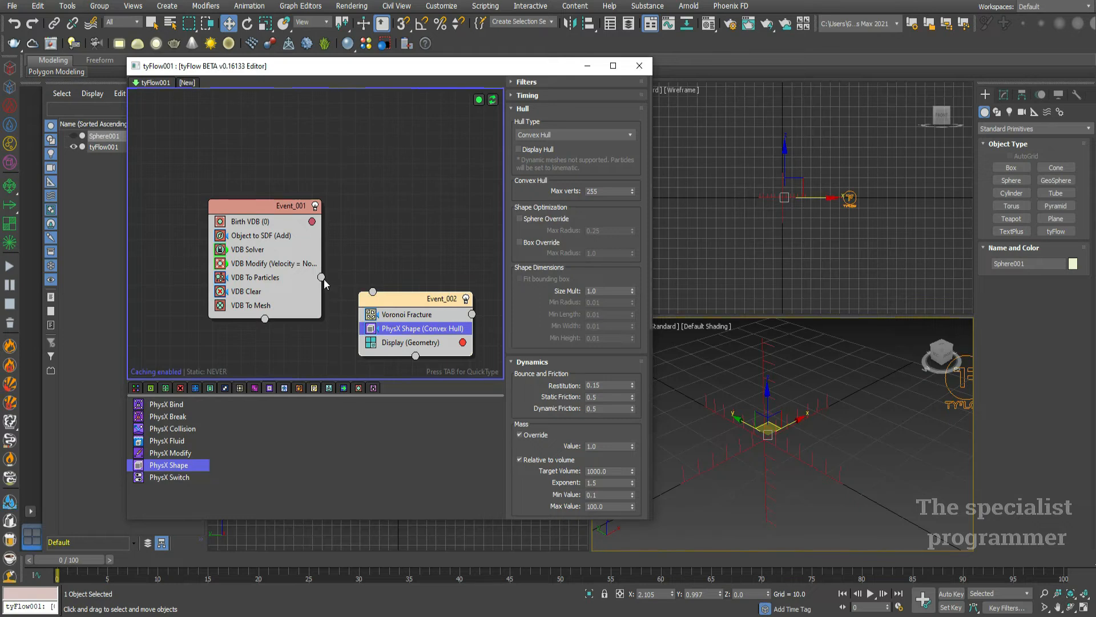
Wire VDB To Particles to Event_002, start timing at frame 10, and extend the timeline to 1000.
{"action": "left_click_drag", "start_coordinate": [321, 277], "coordinate": [373, 292]}
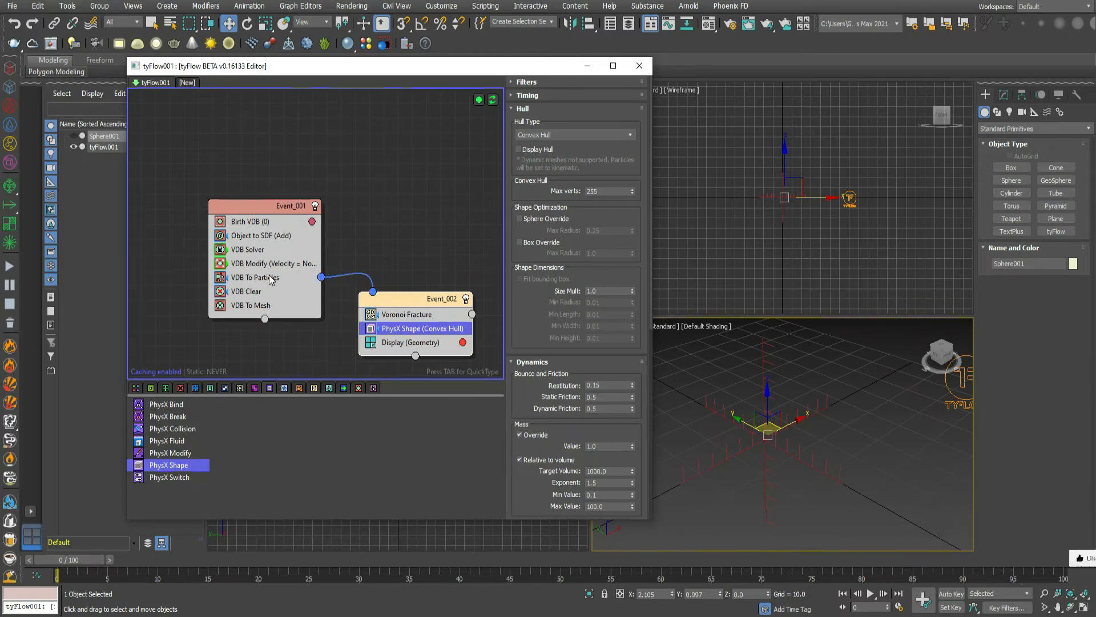
{"action": "left_click", "coordinate": [255, 277]}
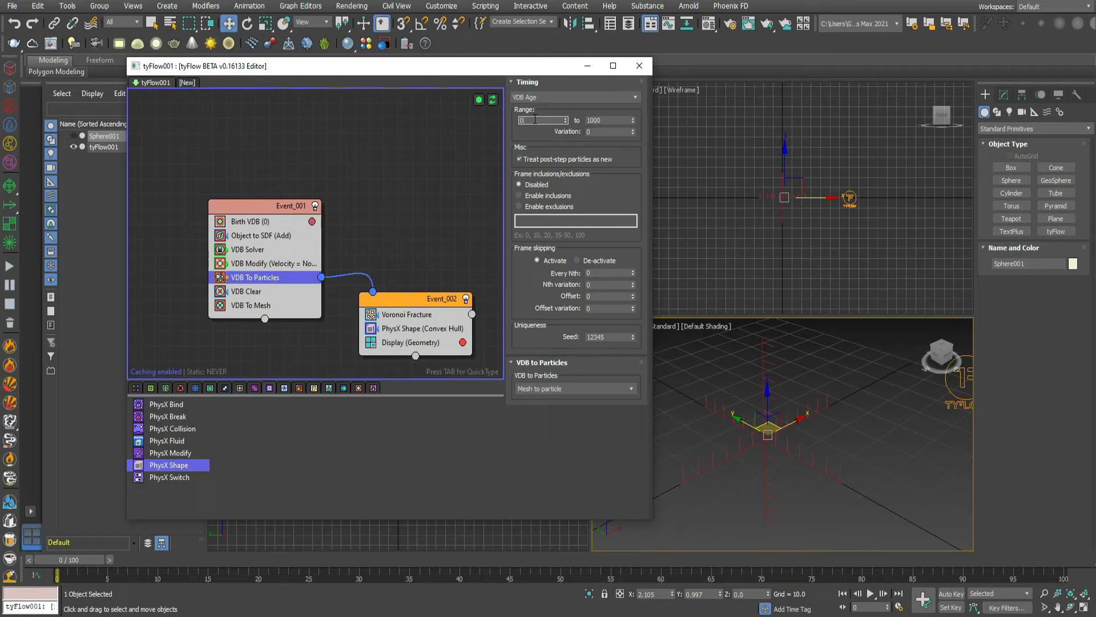
{"action": "type", "text": "10"}
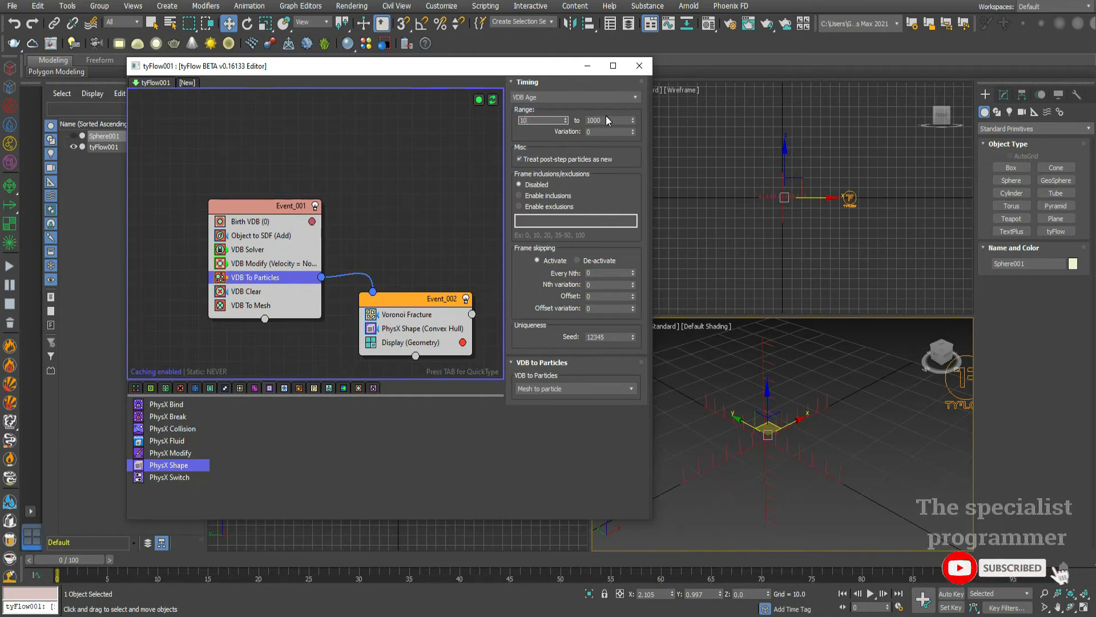
{"action": "type", "text": "10"}
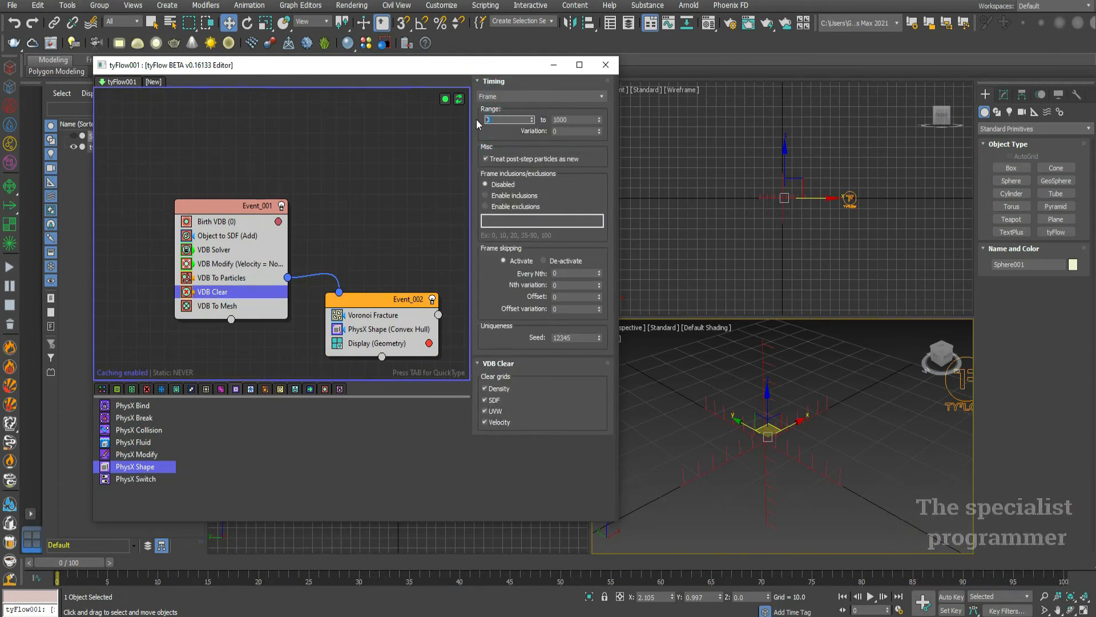
{"action": "type", "text": "10"}
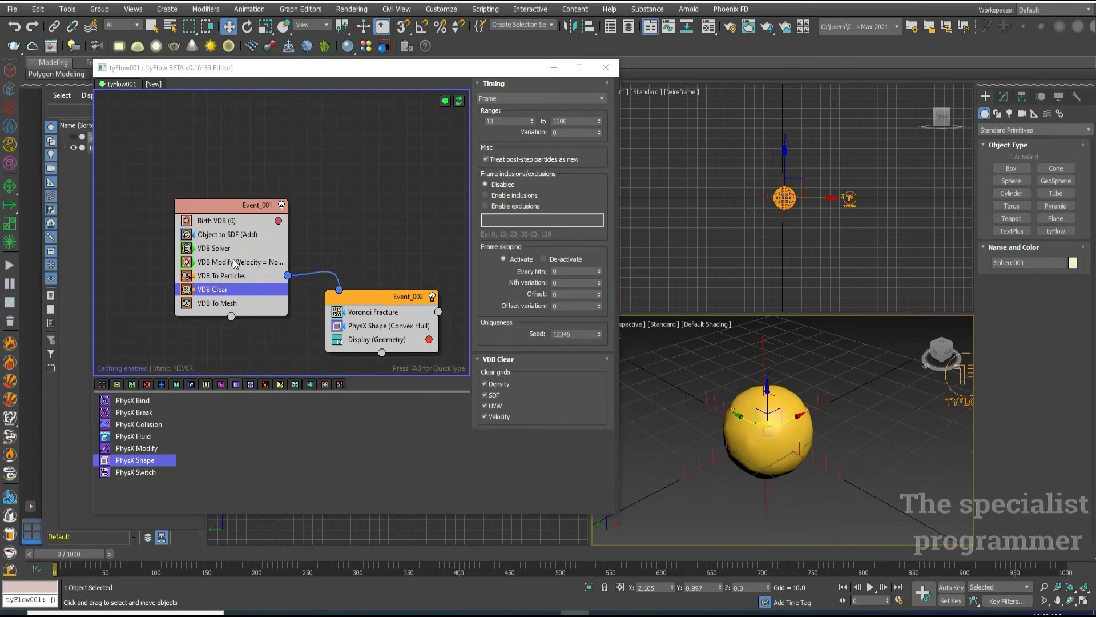
Give VDB Modify a Tangent vector operation with noise strength 3.0.
{"action": "left_click", "coordinate": [240, 262]}
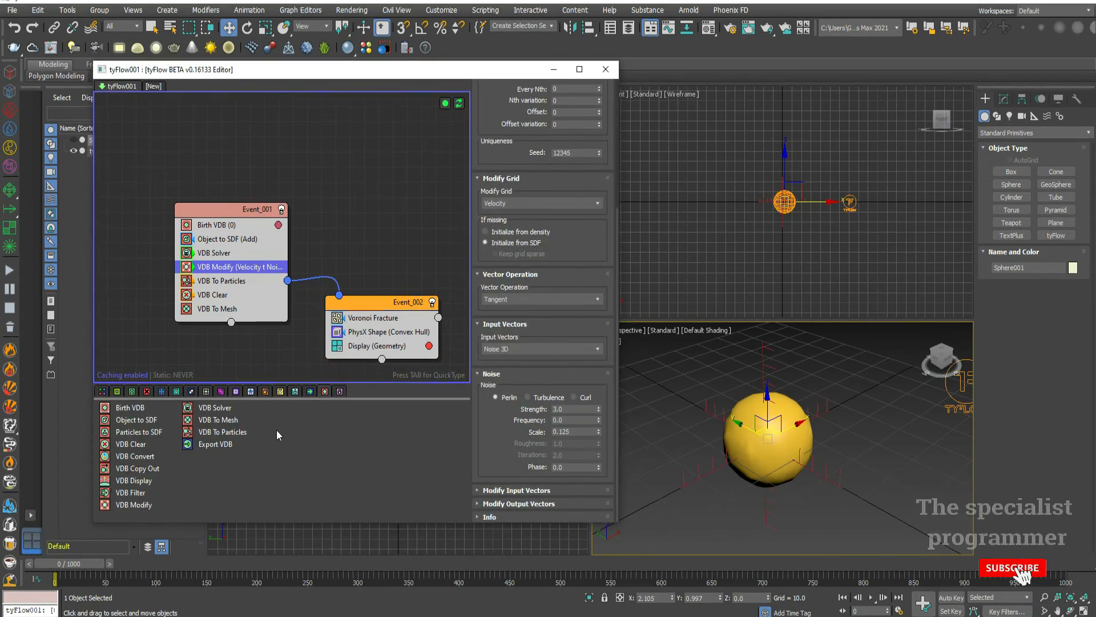
{"action": "left_click", "coordinate": [203, 390]}
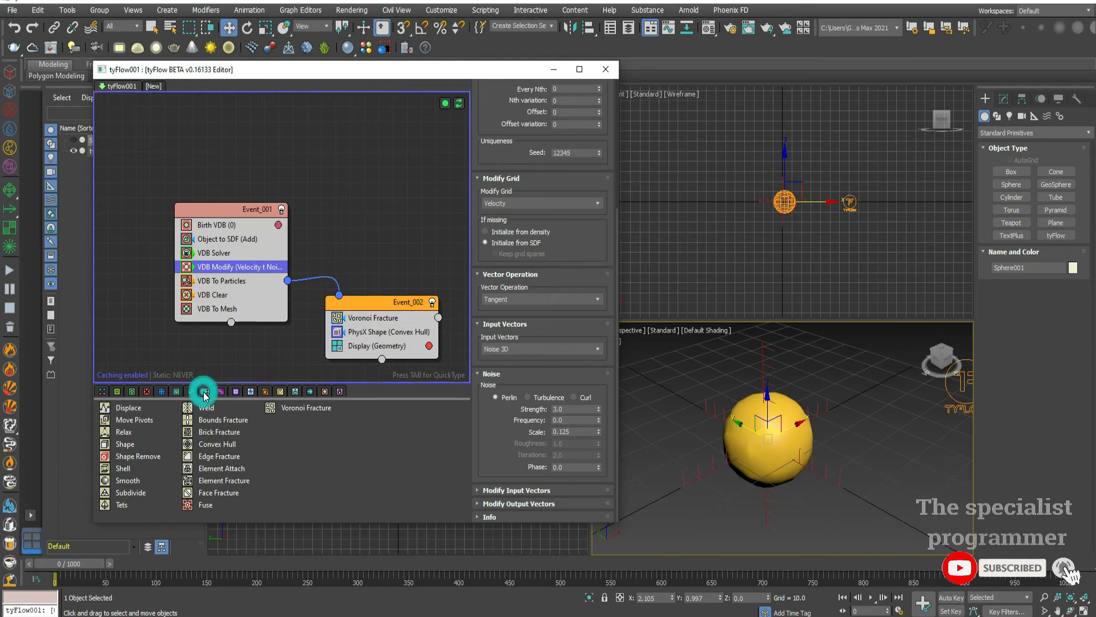
{"action": "mouse_move", "coordinate": [223, 480]}
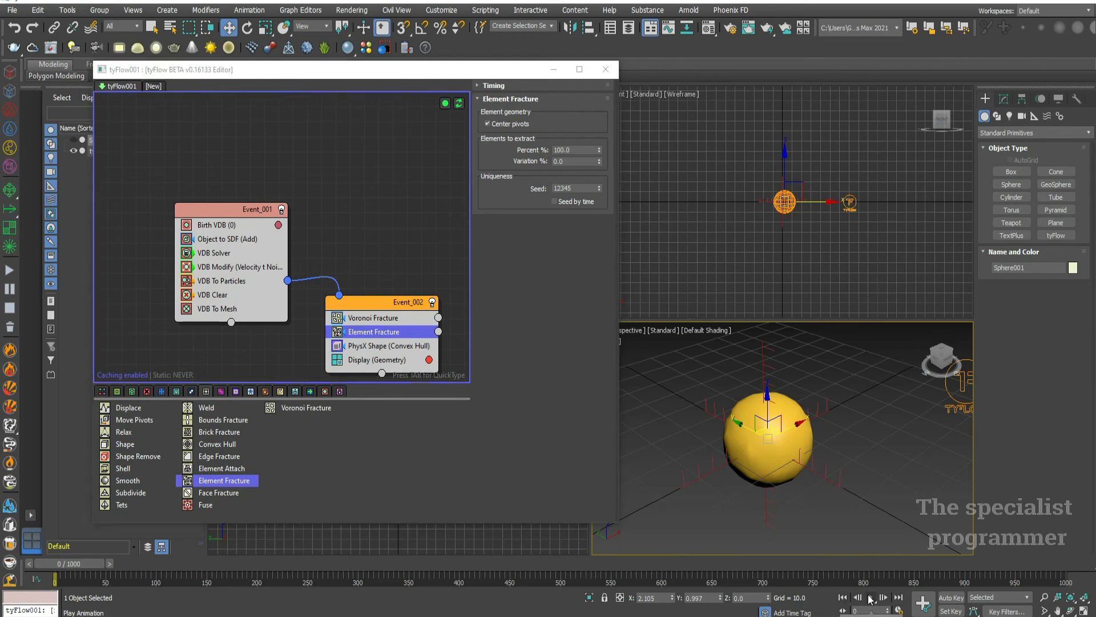
Add Element Fracture to Event_002 and play the simulation to see chunks fly apart.
{"action": "left_click", "coordinate": [870, 600]}
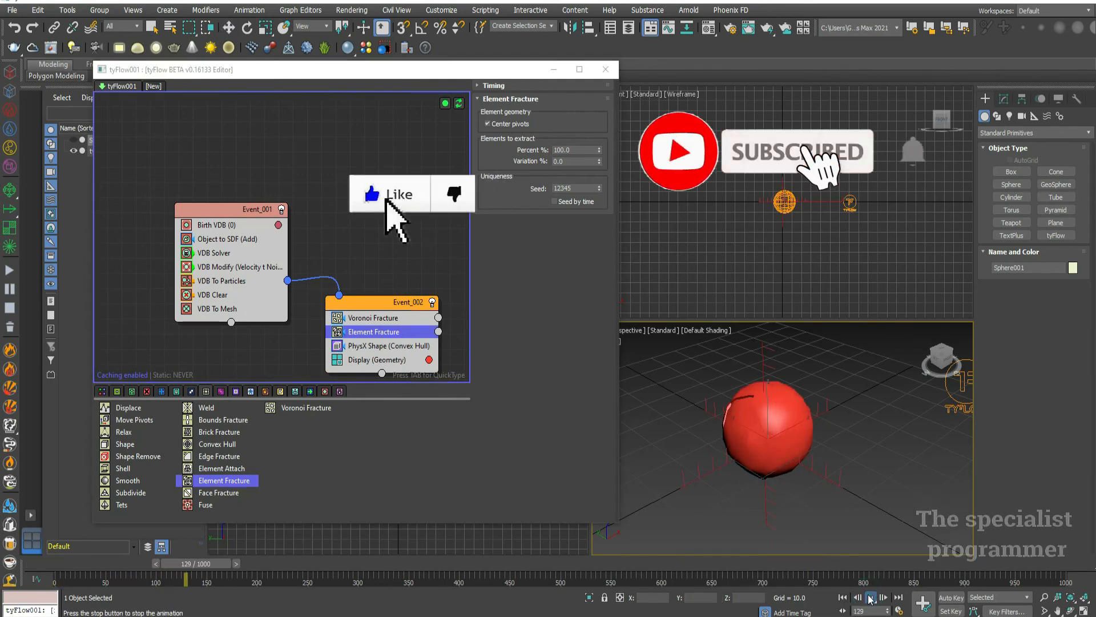
{"action": "left_click", "coordinate": [870, 598]}
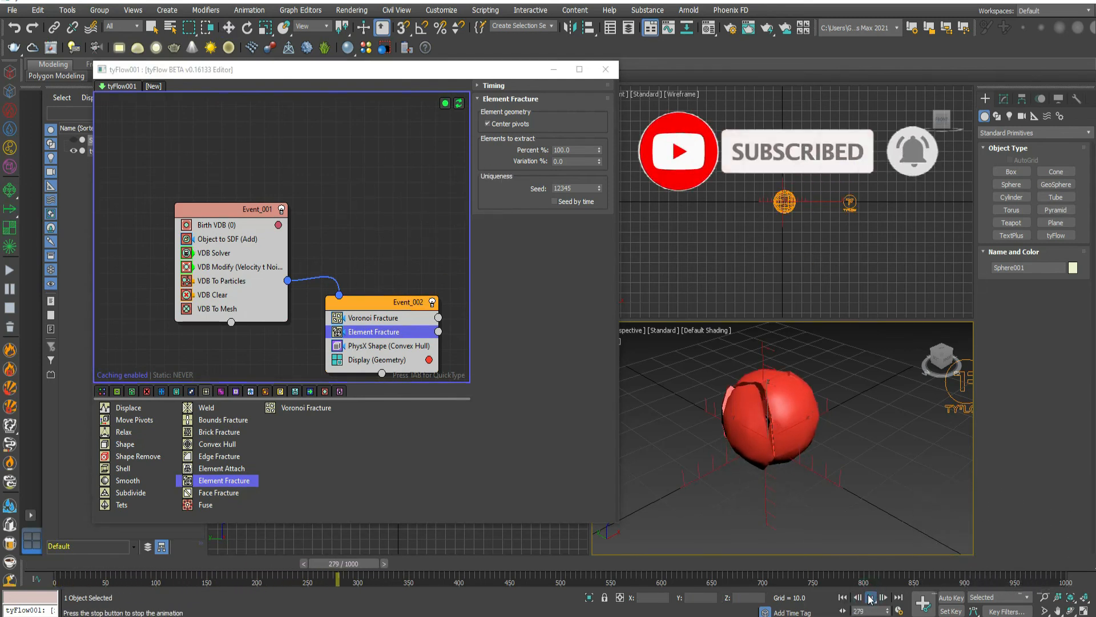
{"action": "left_click", "coordinate": [883, 598]}
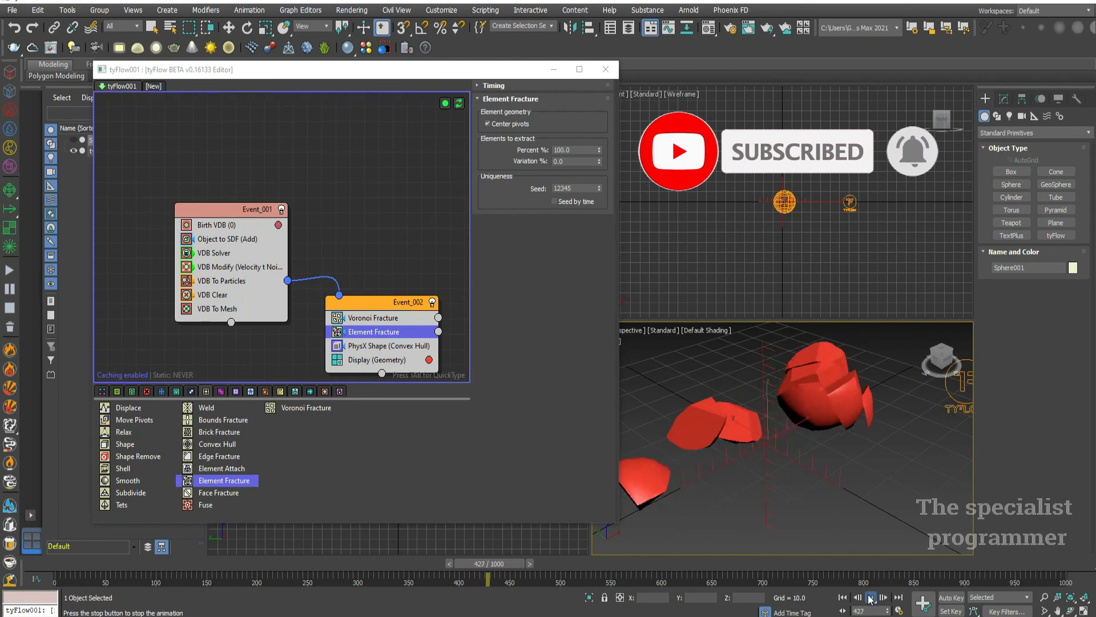